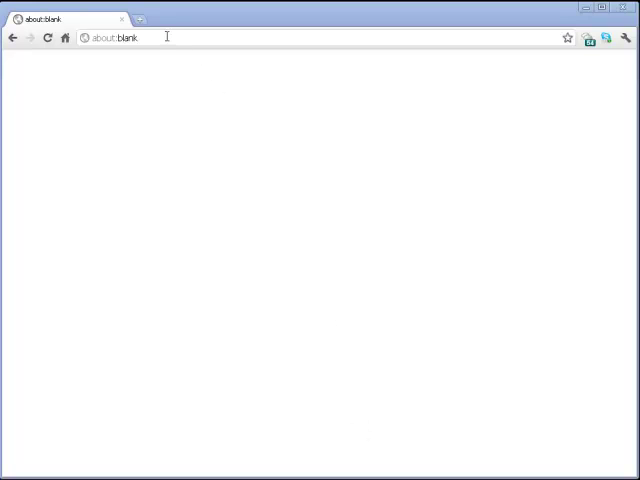
type("www.mugeda.com")
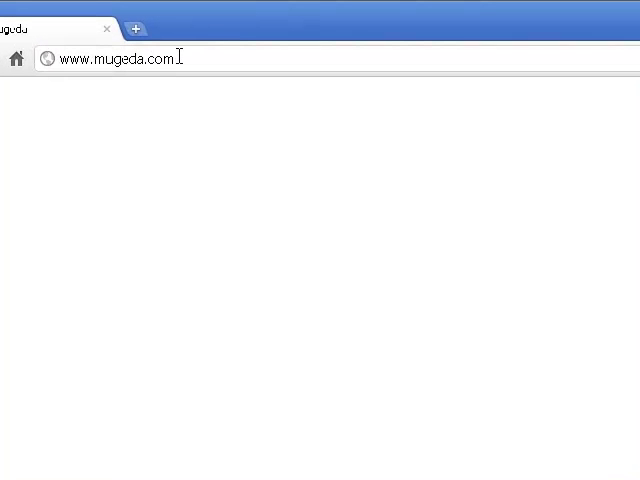
key("Return")
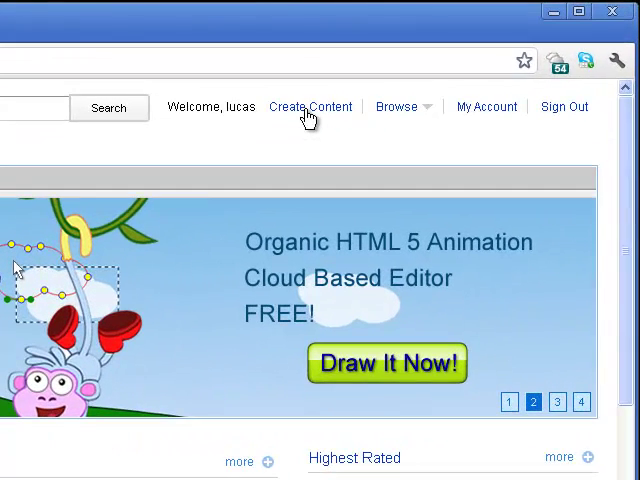
left_click(310, 106)
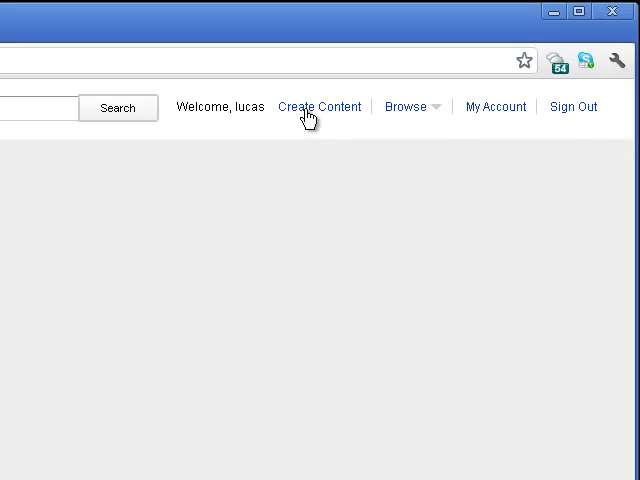
Start a new blank 600 by 400 animation in the Mugeda editor.
left_click(320, 108)
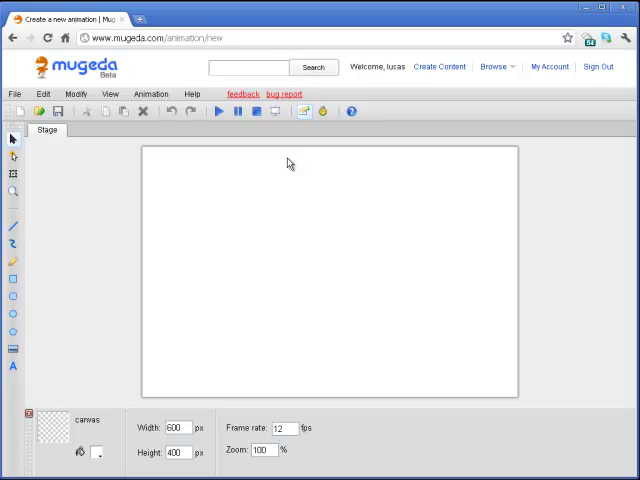
mouse_move(76, 280)
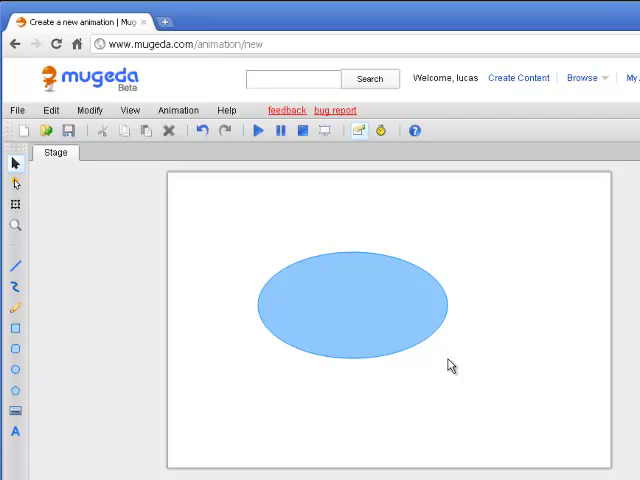
mouse_move(16, 162)
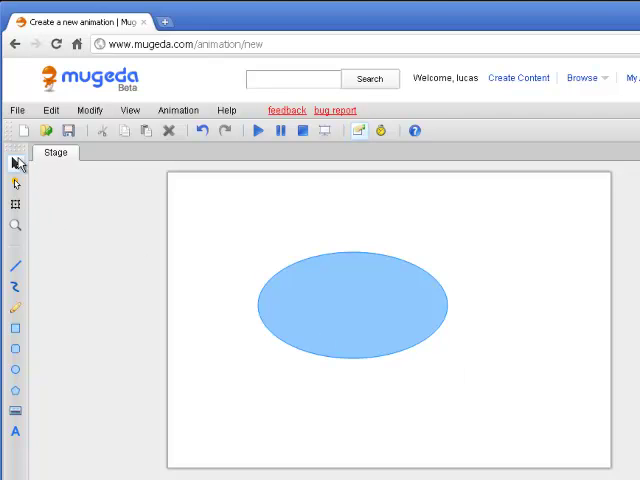
mouse_move(40, 196)
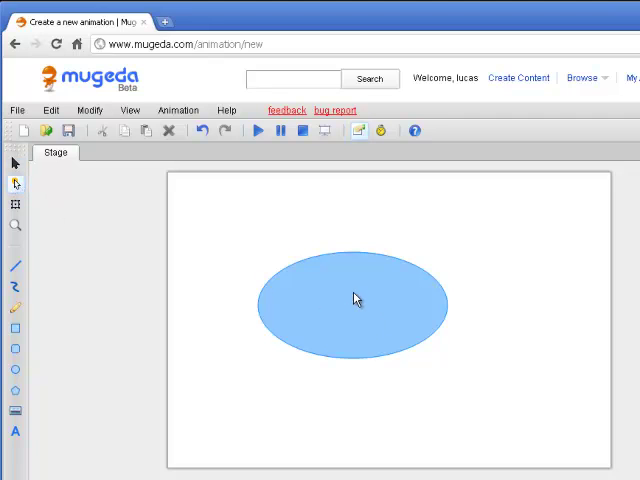
Pull the ellipse's right node into an egg-like hull and rotate it upward to the right.
left_click(352, 304)
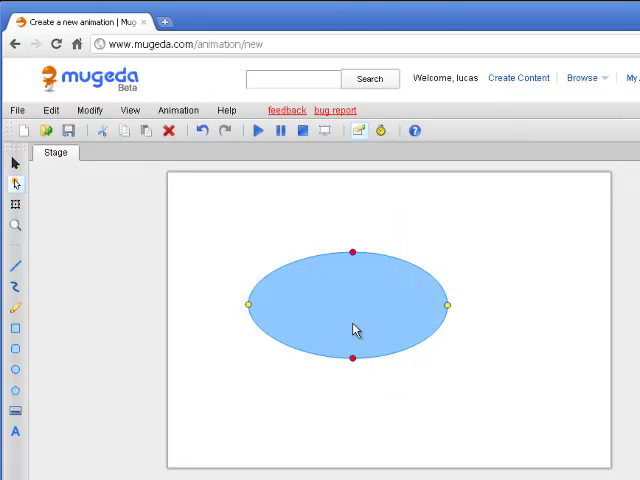
mouse_move(334, 220)
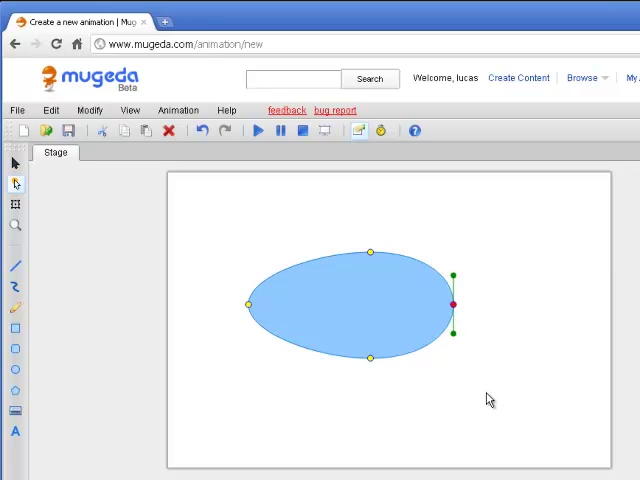
mouse_move(334, 232)
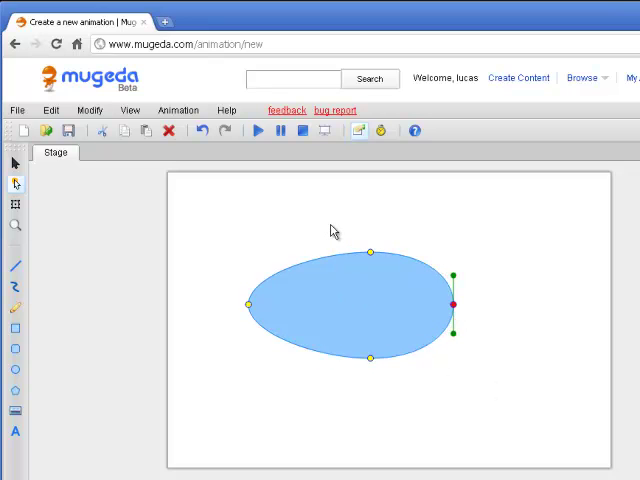
mouse_move(280, 232)
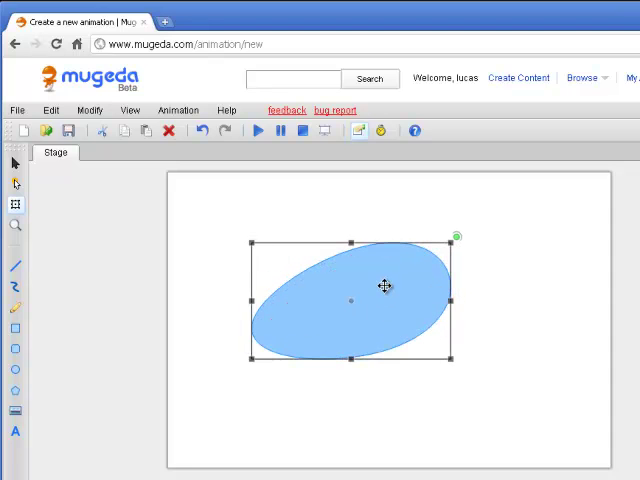
left_click_drag(384, 288, 416, 300)
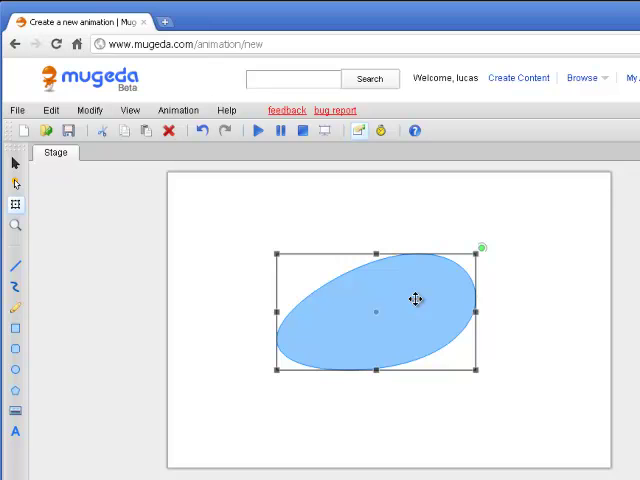
mouse_move(204, 444)
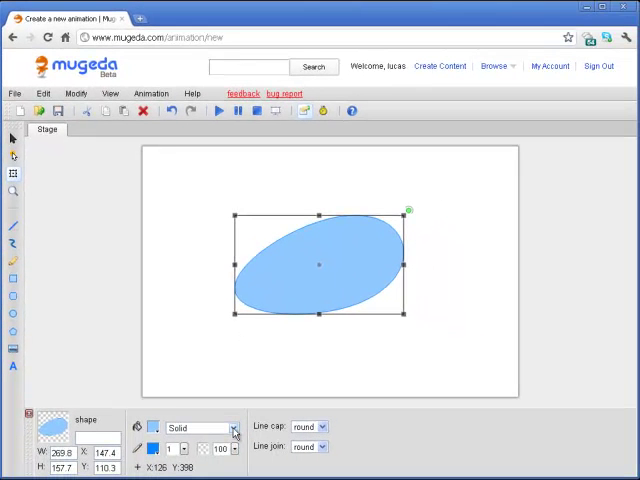
Set the hull fill to Linear, angle the gradient and make its stops pale blue.
left_click(232, 428)
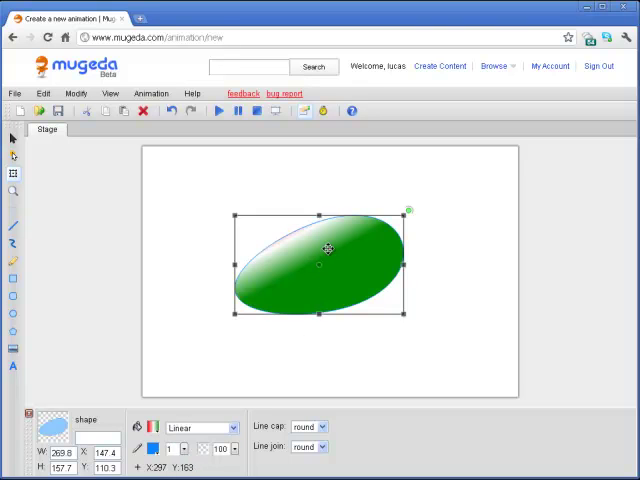
mouse_move(284, 240)
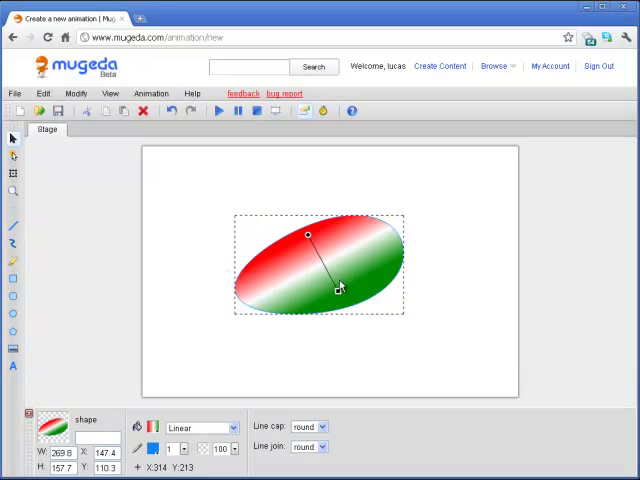
left_click_drag(338, 288, 336, 302)
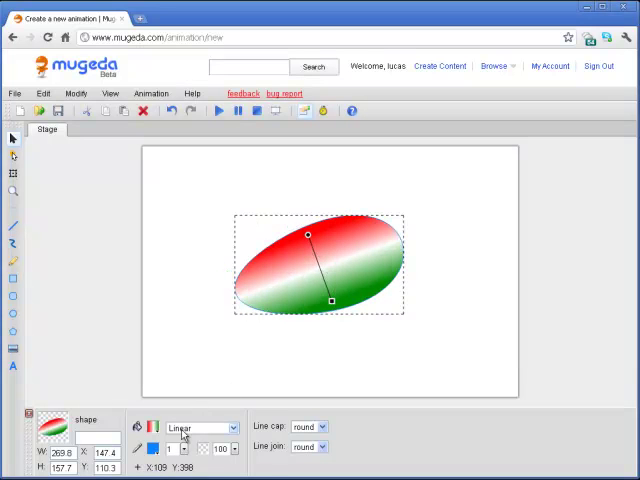
left_click(156, 460)
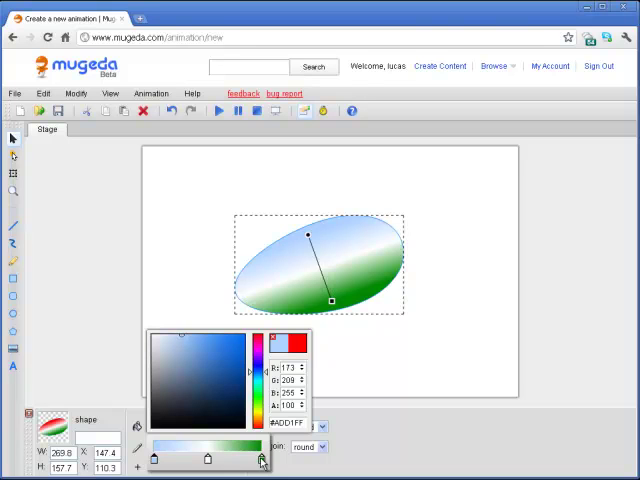
left_click(244, 380)
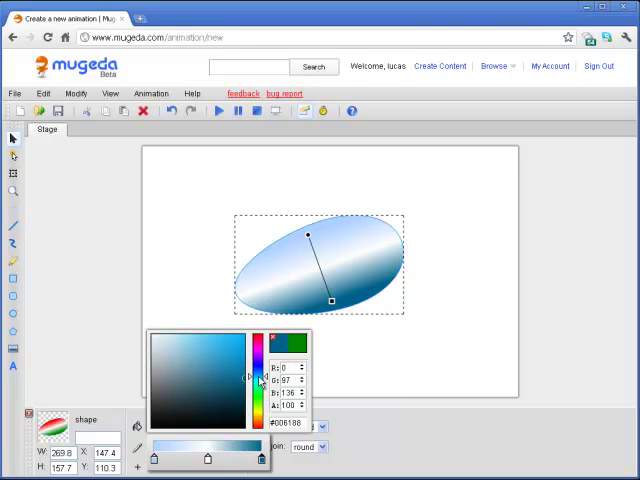
left_click(190, 344)
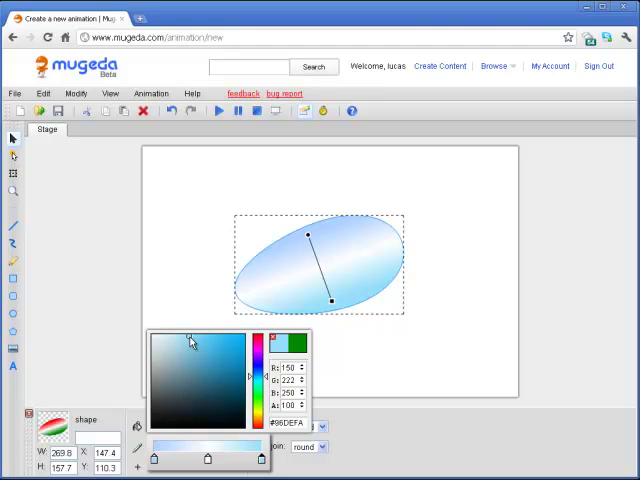
mouse_move(356, 340)
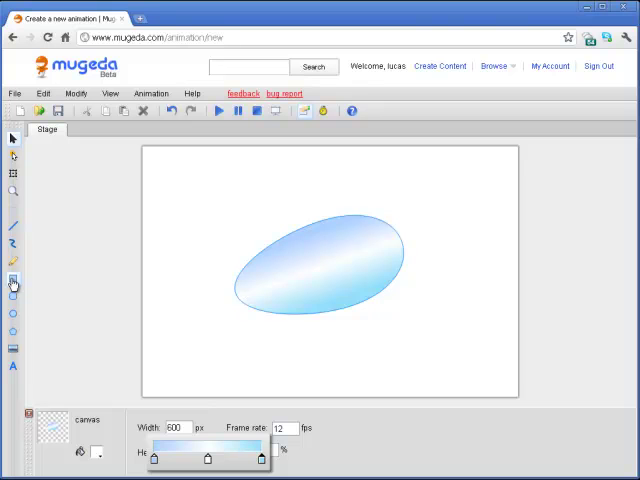
Draw a small light-blue rectangle at the hull's left end and slant its nodes into a fin.
left_click(14, 280)
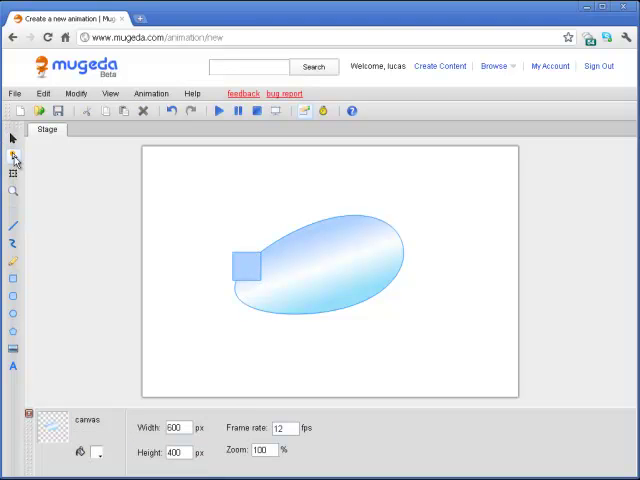
left_click(244, 262)
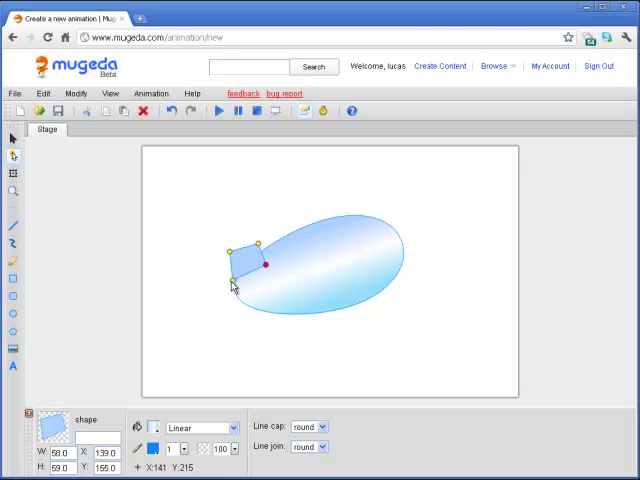
left_click_drag(232, 282, 242, 268)
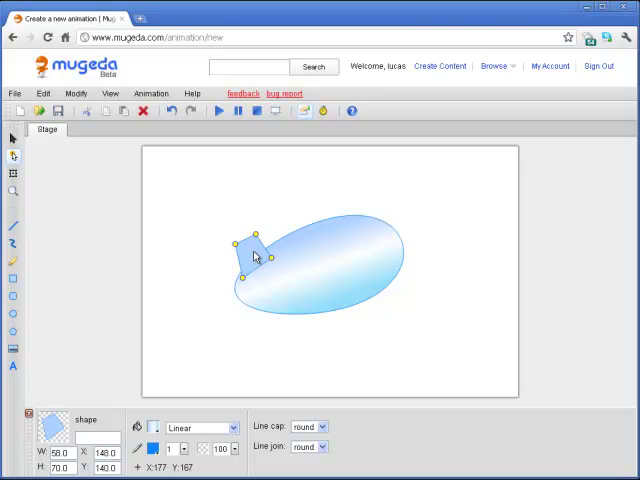
left_click(270, 284)
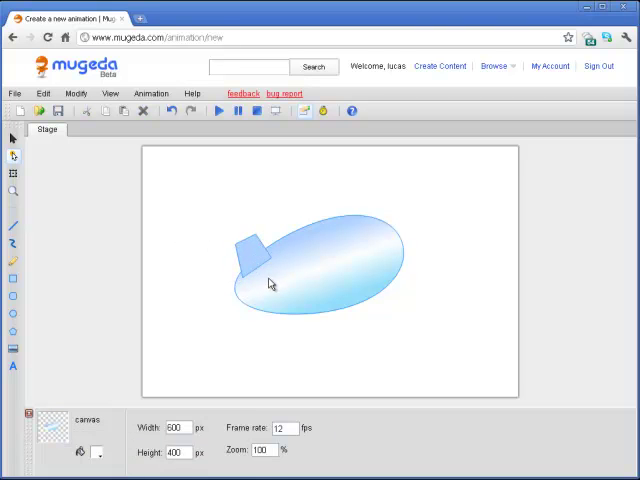
left_click(248, 250)
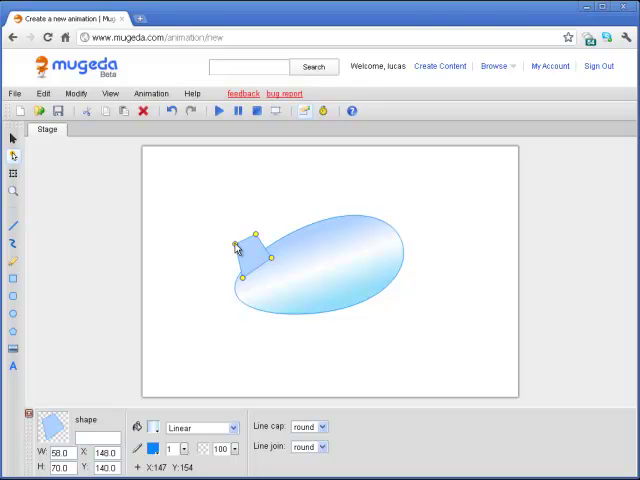
left_click_drag(236, 246, 236, 248)
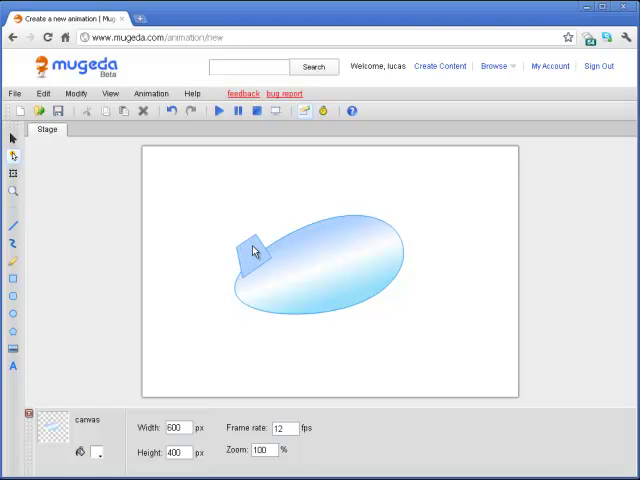
Flip the lower fin vertically so it mirrors the upper fin under the hull.
right_click(250, 250)
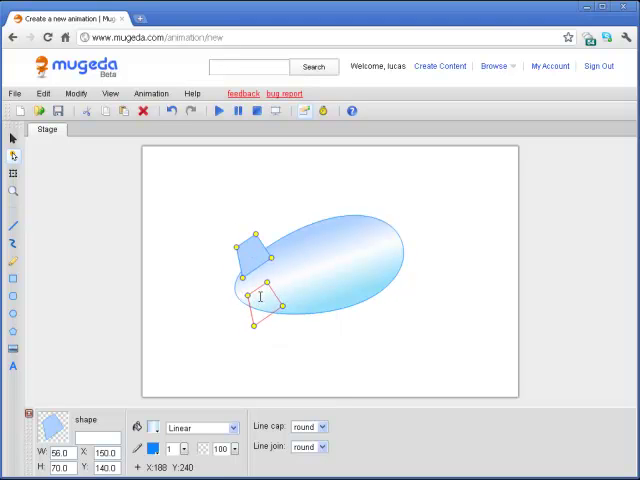
right_click(260, 300)
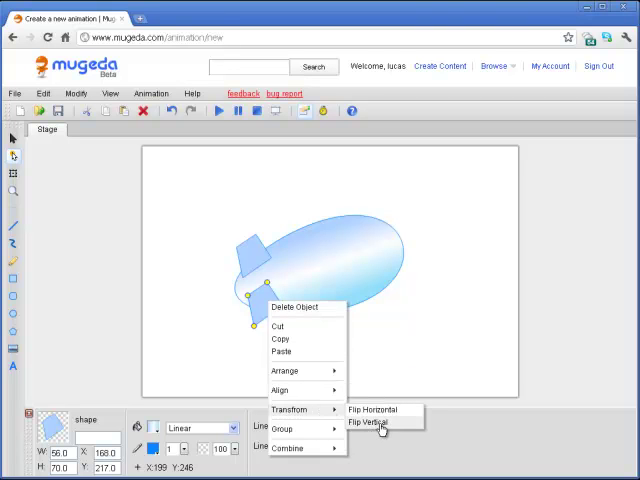
left_click(370, 422)
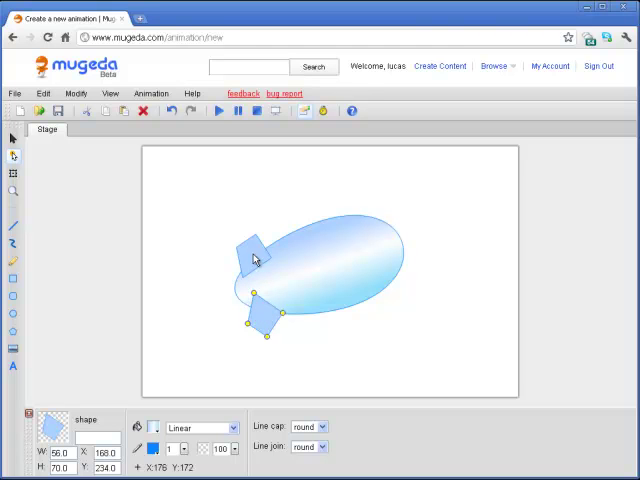
mouse_move(212, 212)
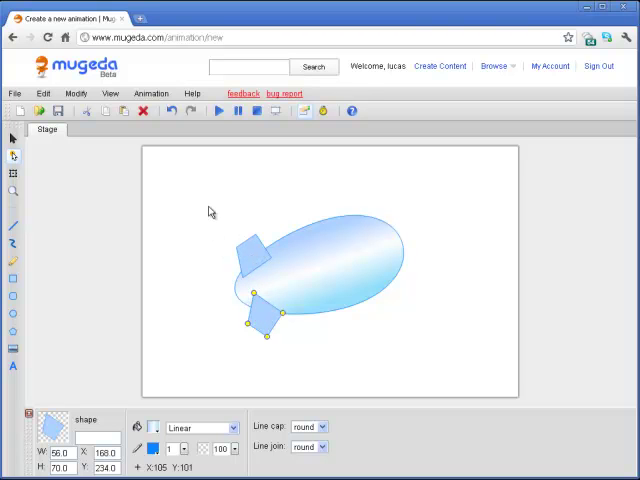
mouse_move(216, 224)
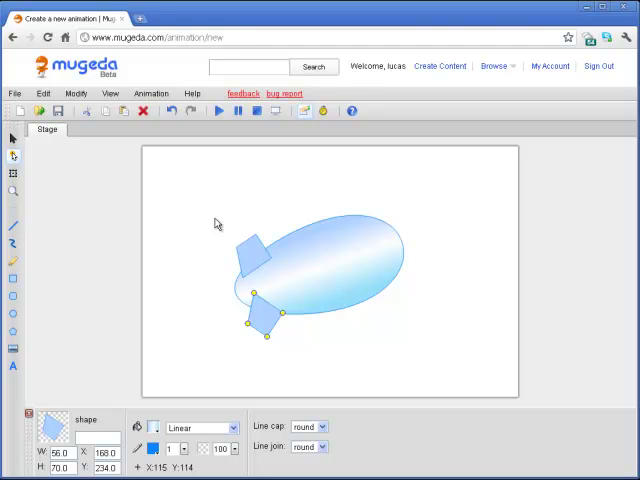
mouse_move(252, 250)
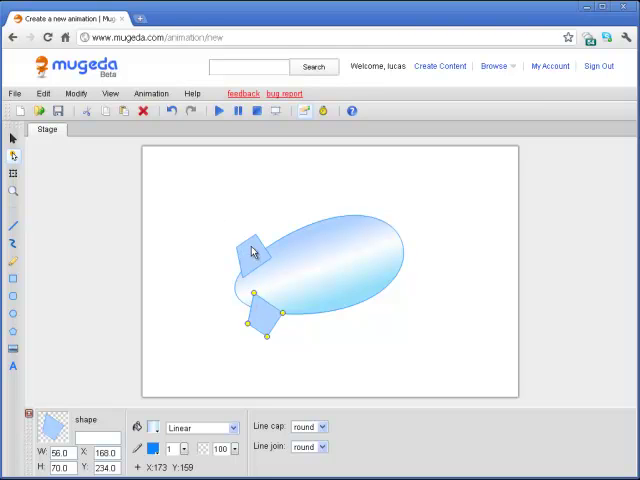
right_click(252, 252)
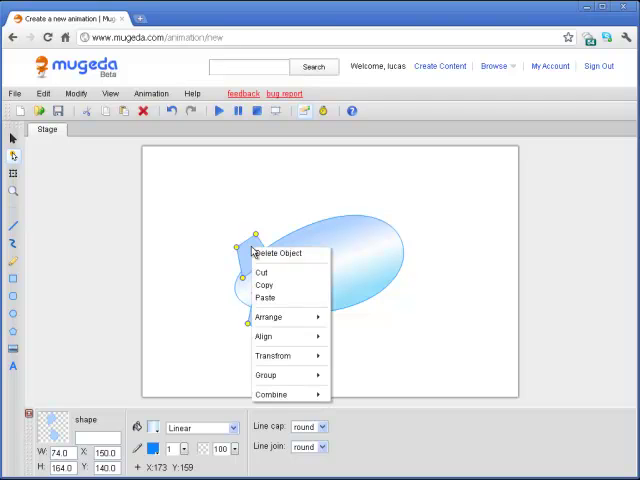
mouse_move(262, 336)
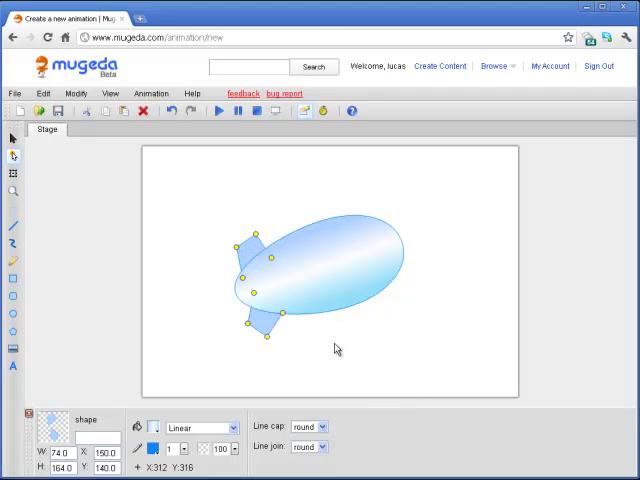
left_click(336, 348)
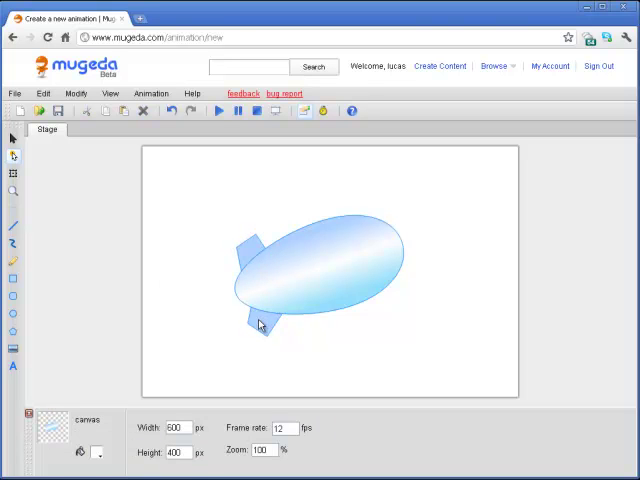
Arrange the three tail fins behind the body and bring up the Save dialog.
left_click(258, 324)
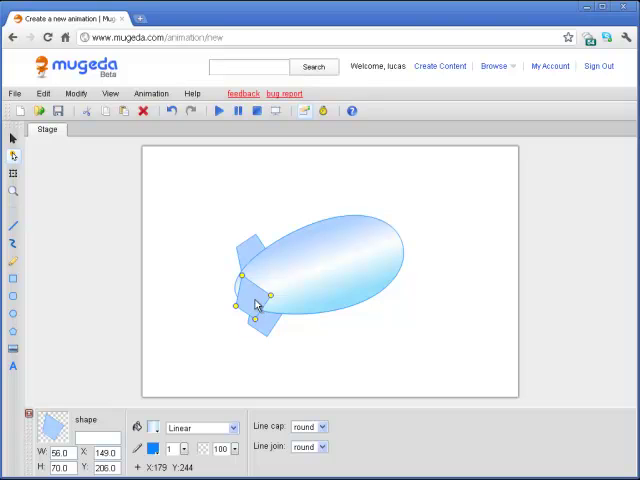
right_click(256, 304)
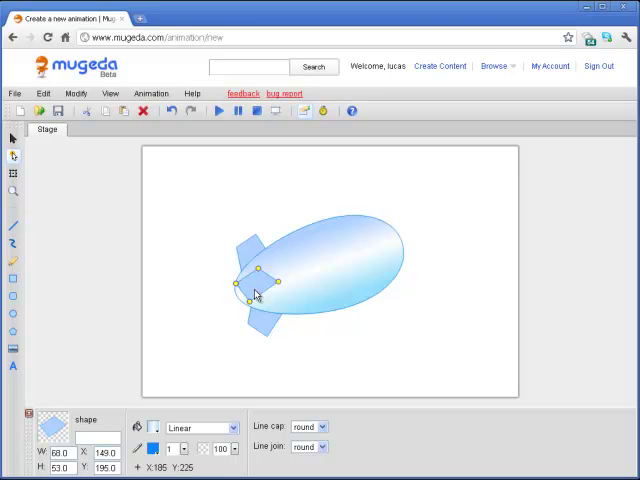
left_click(196, 288)
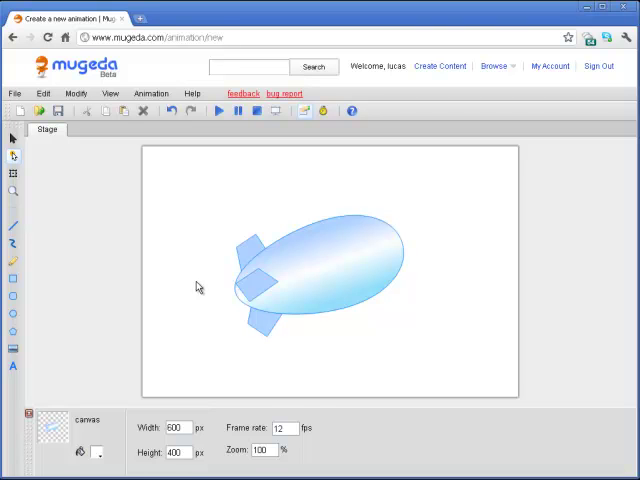
left_click(256, 284)
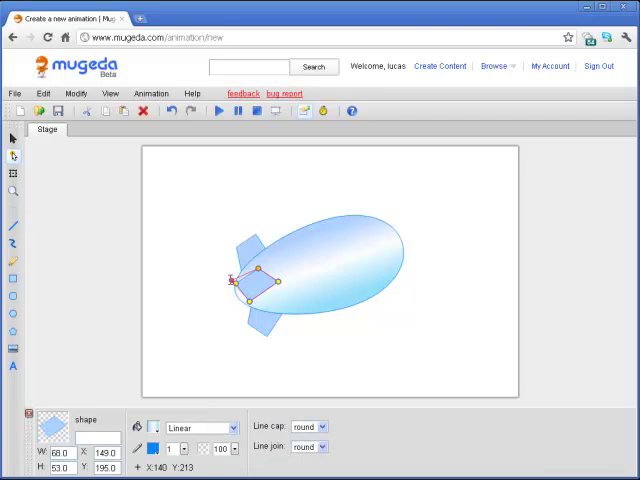
left_click(256, 316)
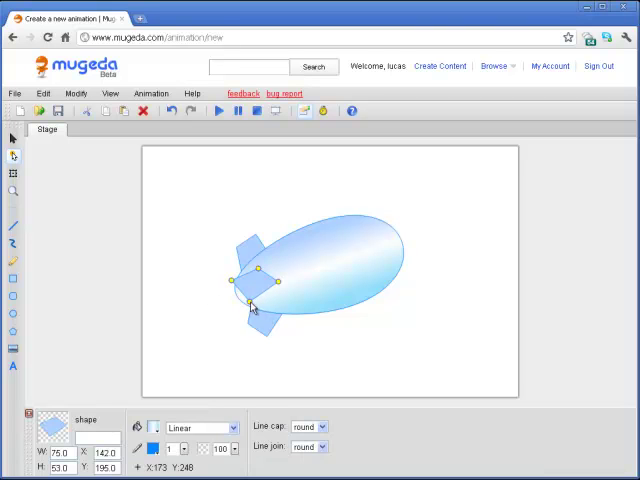
left_click(198, 238)
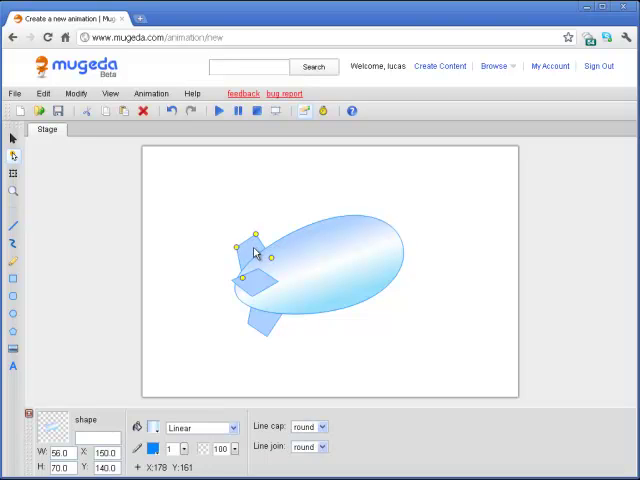
mouse_move(258, 256)
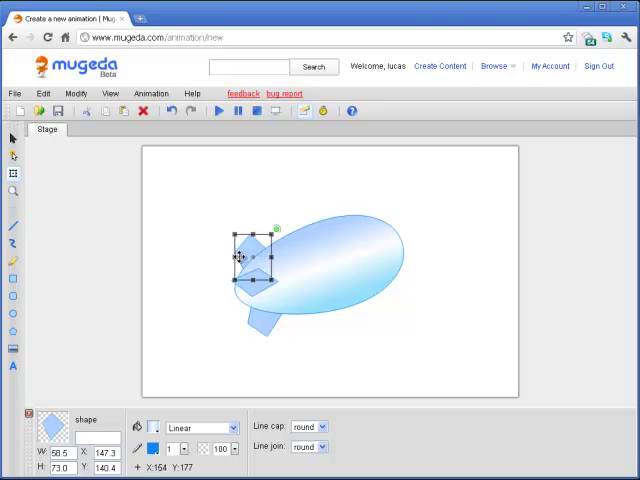
left_click(184, 224)
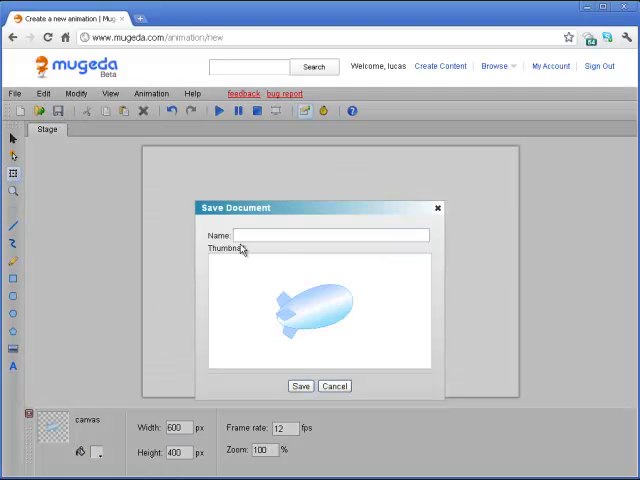
Save the document under the name 'airboat'.
left_click(284, 236)
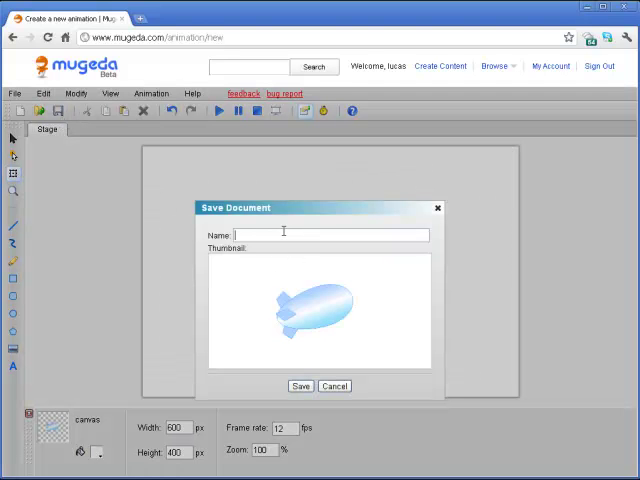
type("airboat")
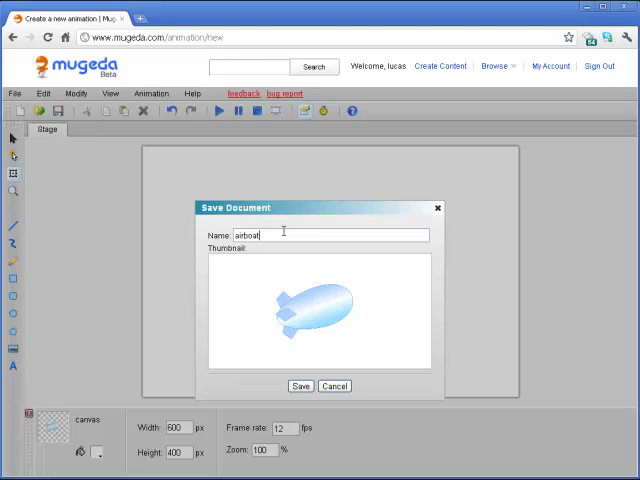
left_click(300, 386)
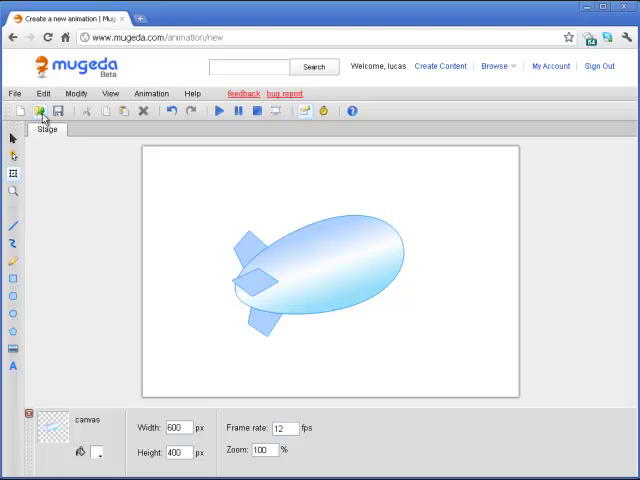
Reopen the saved airboat work from the My Works gallery.
left_click(40, 112)
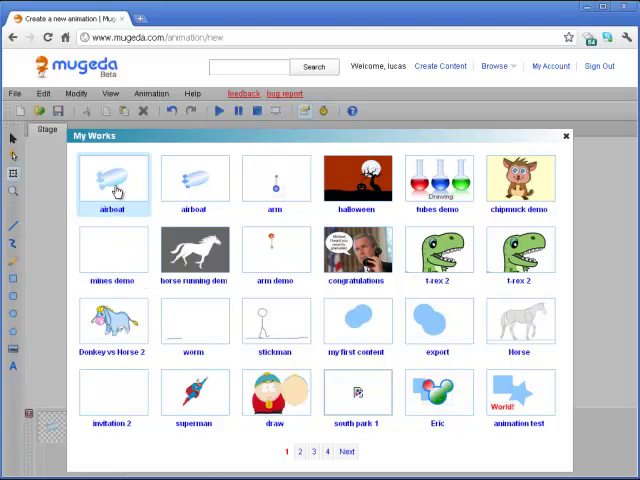
double_click(112, 180)
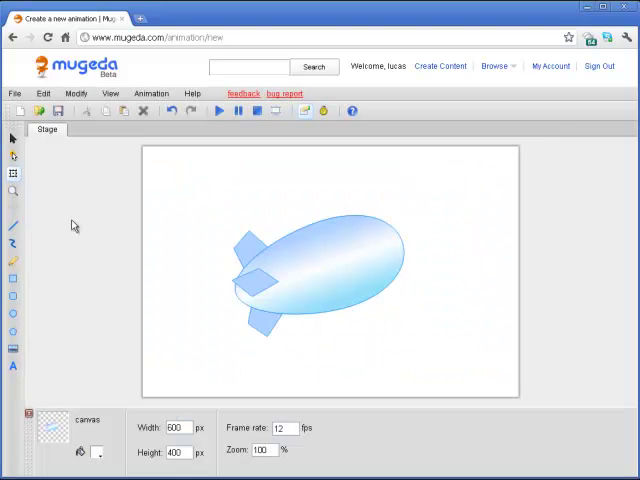
mouse_move(252, 232)
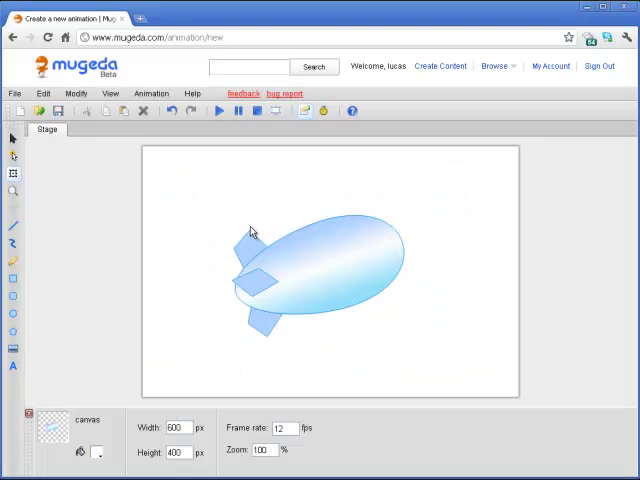
mouse_move(284, 210)
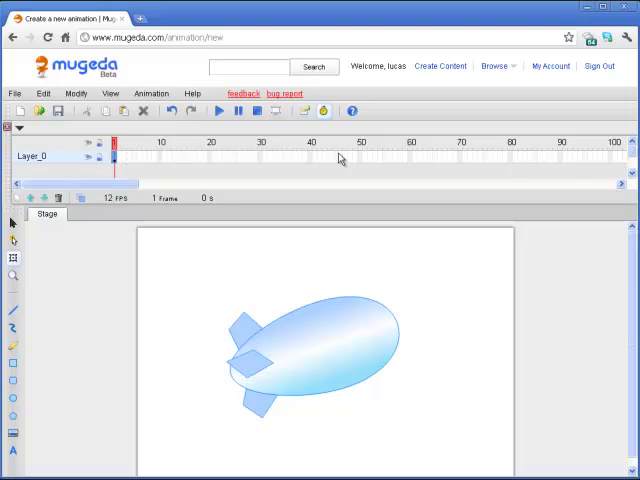
mouse_move(228, 164)
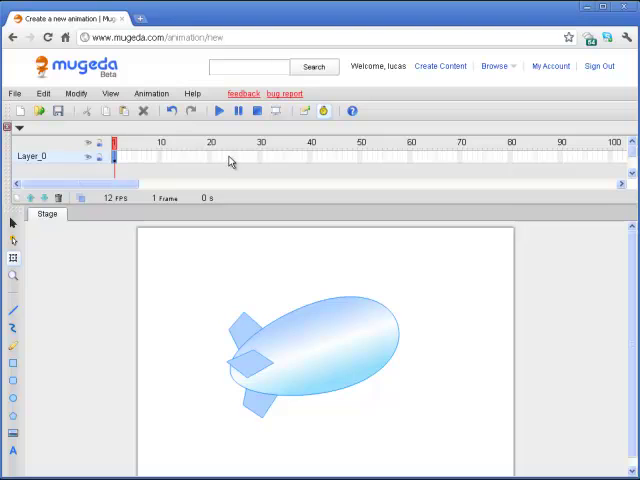
Insert frames on Layer_0 so the timeline runs to frame 24.
right_click(230, 156)
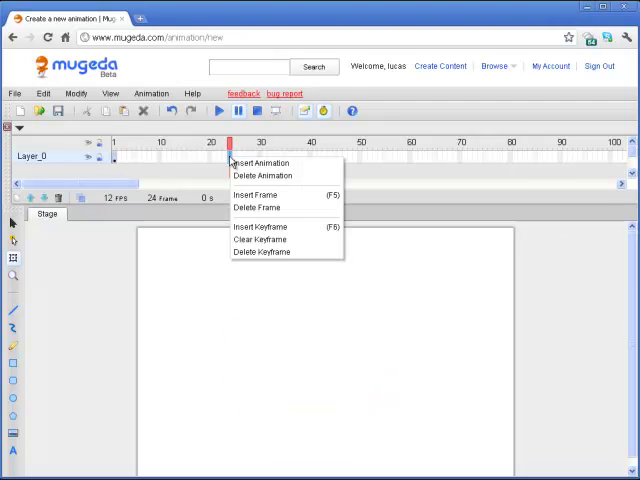
mouse_move(284, 196)
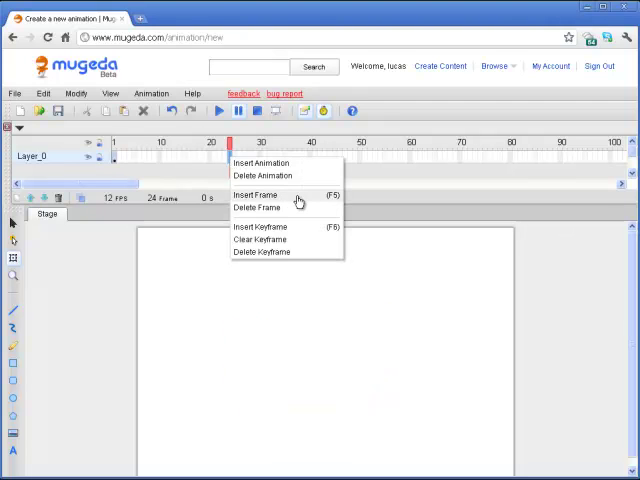
left_click(256, 196)
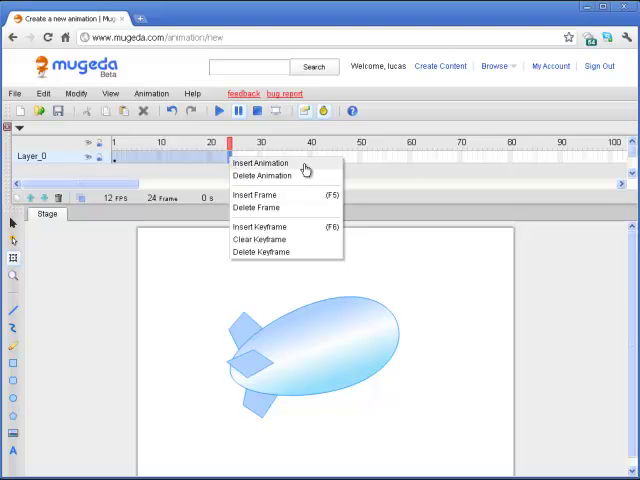
Insert an animation on Layer_0 and move the airship to the upper right at the end frame.
left_click(262, 164)
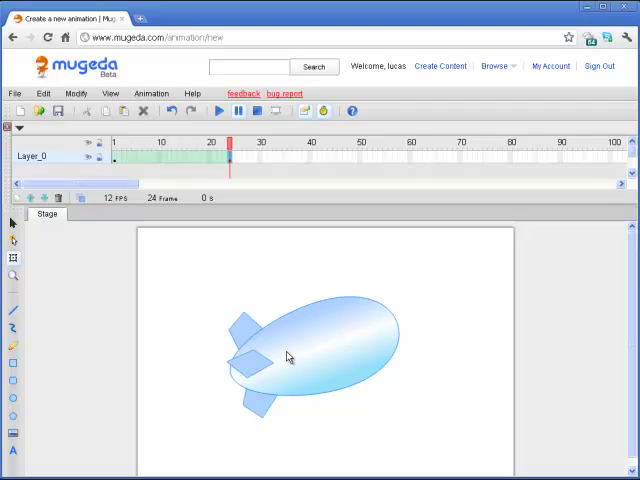
left_click(310, 356)
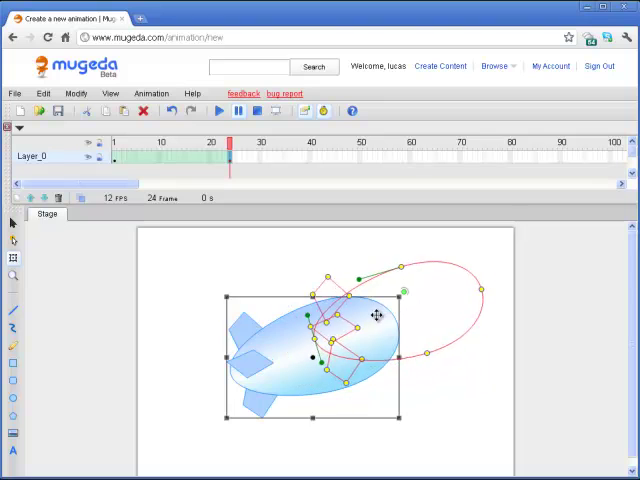
left_click(218, 112)
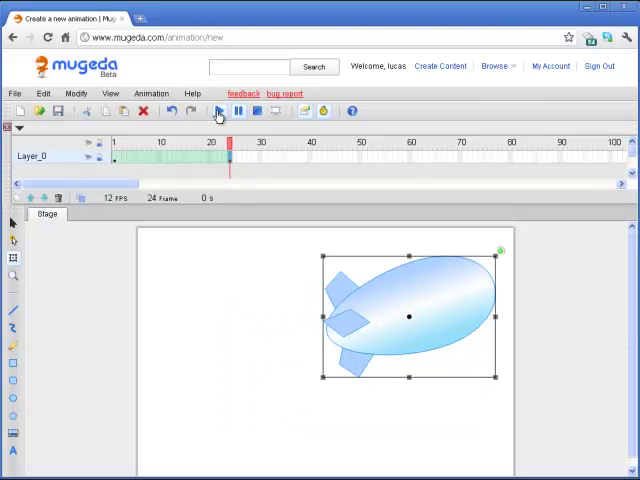
Play and stop the animation to test the airship's motion path.
left_click(218, 112)
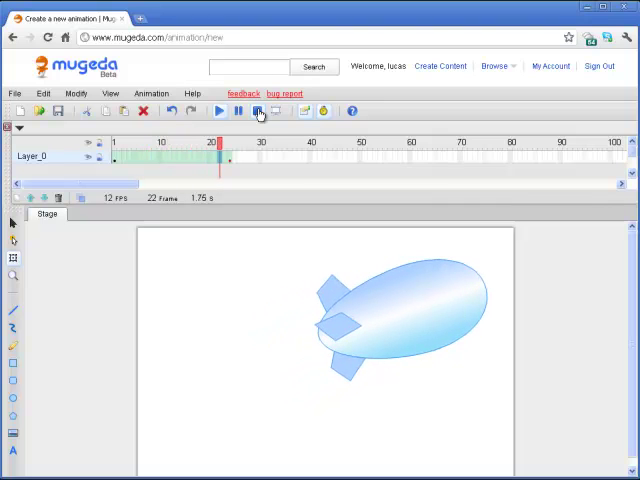
left_click(116, 156)
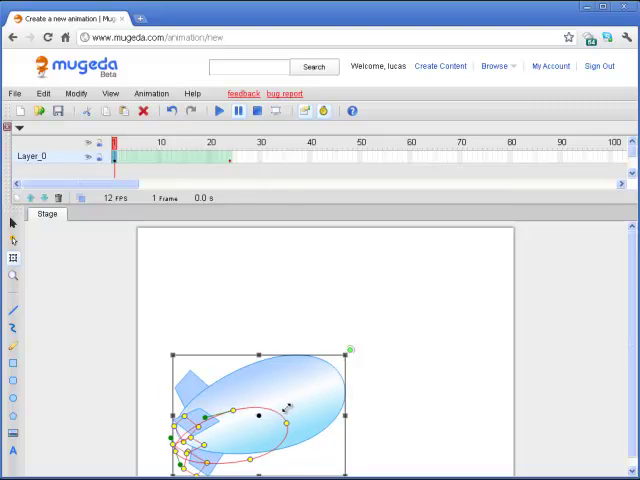
left_click(218, 112)
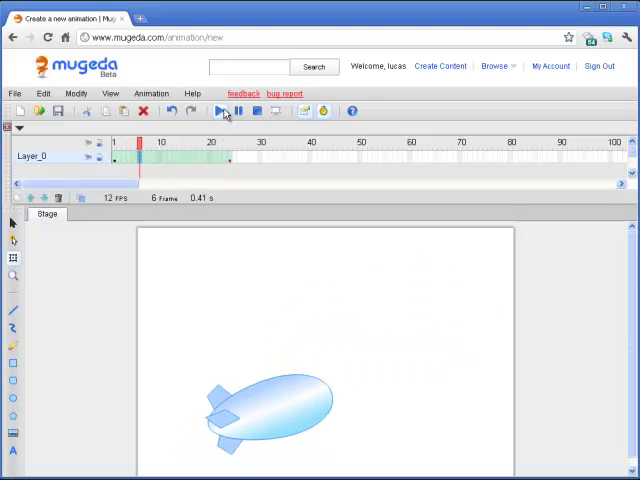
left_click(220, 112)
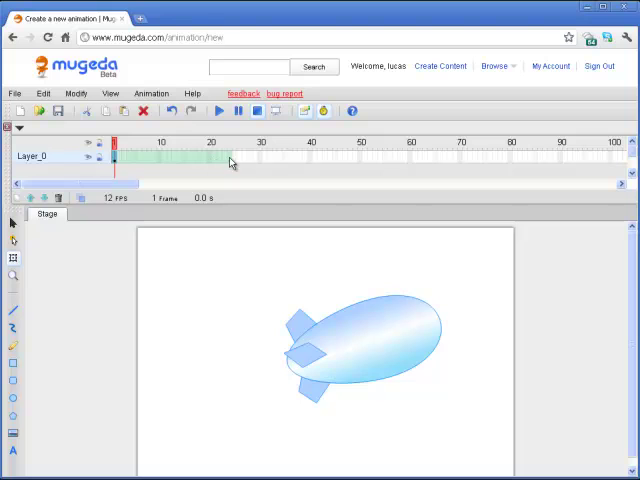
mouse_move(288, 160)
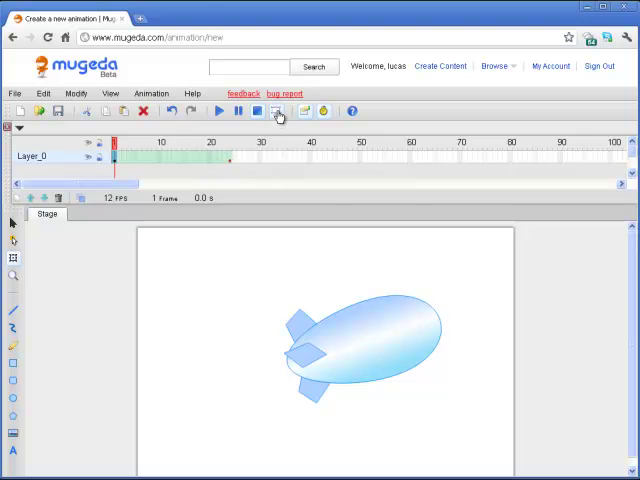
left_click(280, 112)
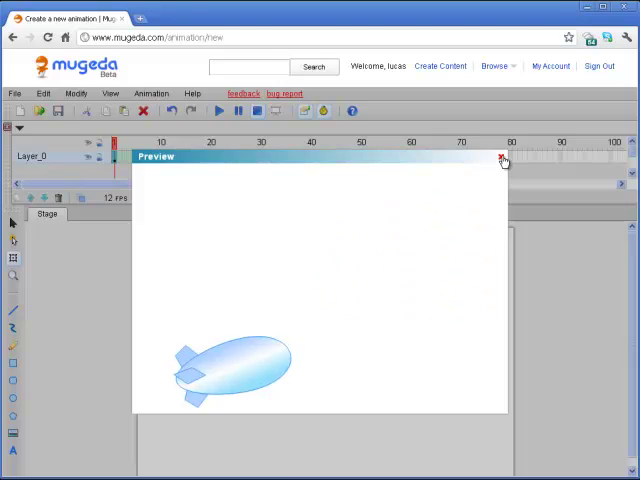
left_click(502, 158)
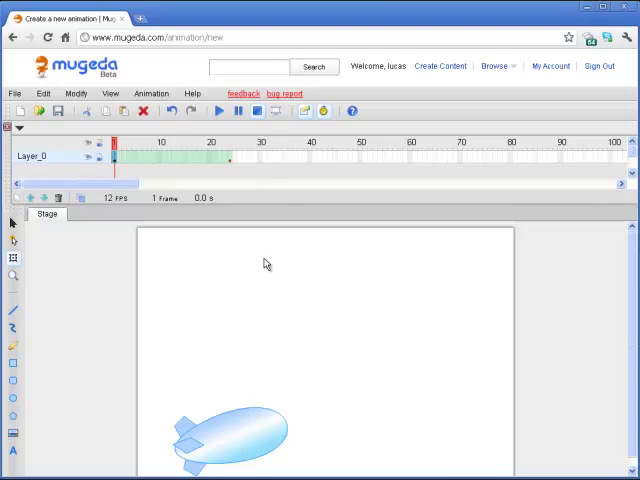
mouse_move(230, 244)
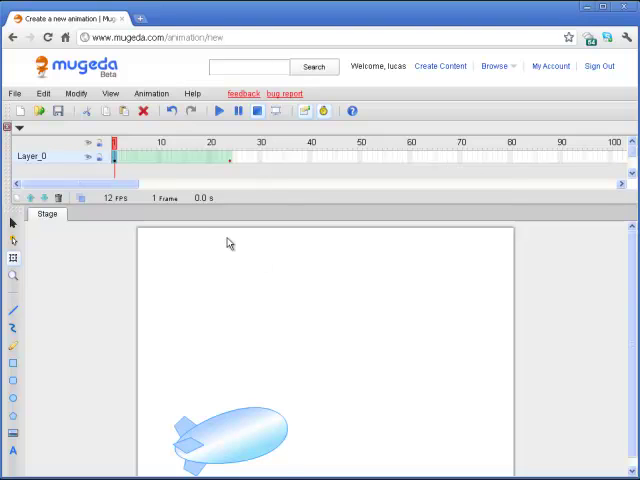
Enter the publish description 'My first airboat animation' for the airboat project.
left_click(16, 92)
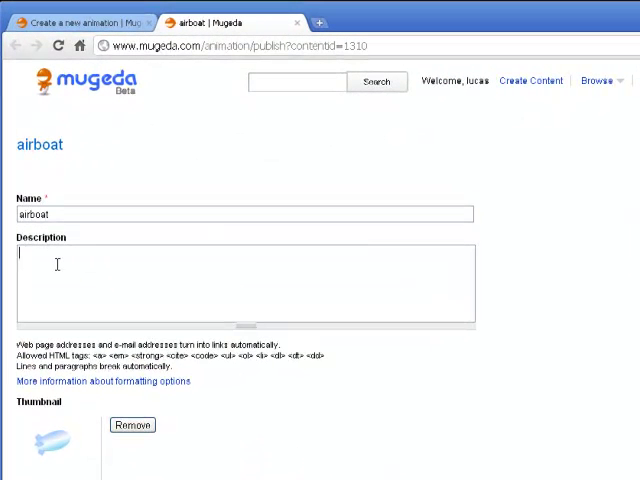
type("My first")
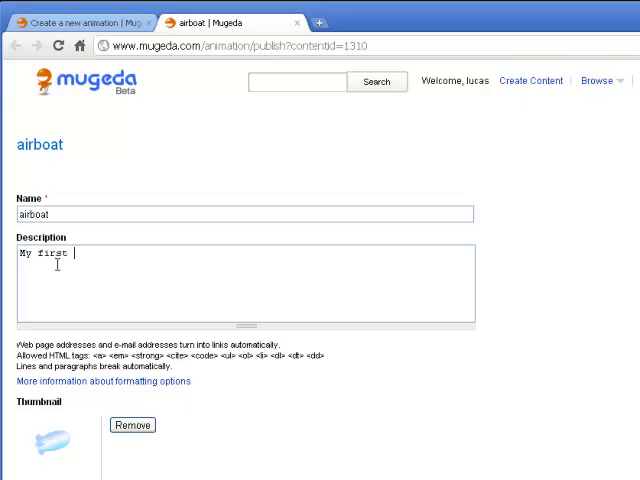
type("airboat ani")
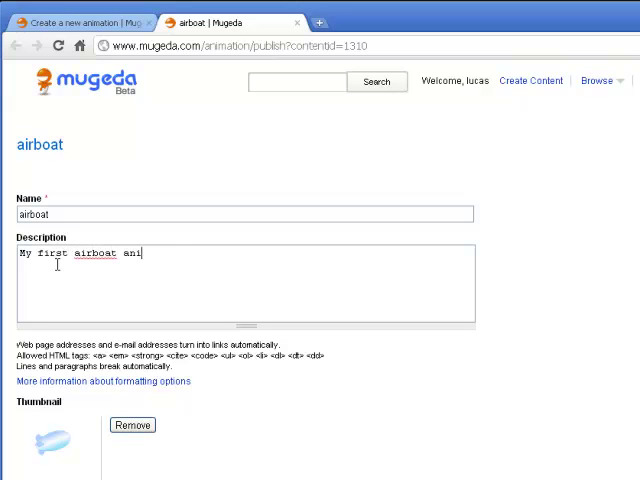
type("mation")
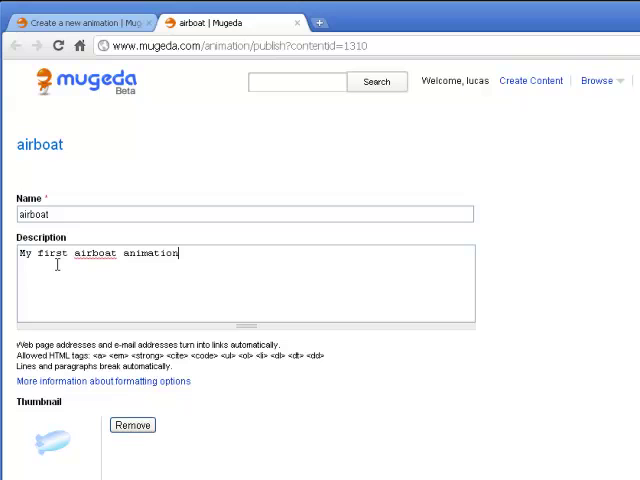
mouse_move(42, 416)
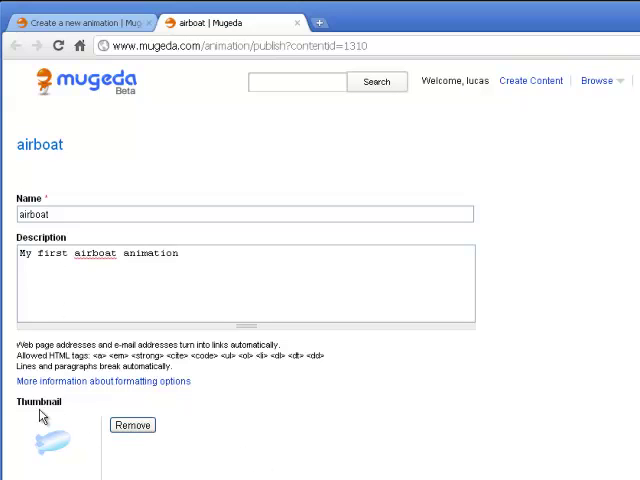
mouse_move(236, 454)
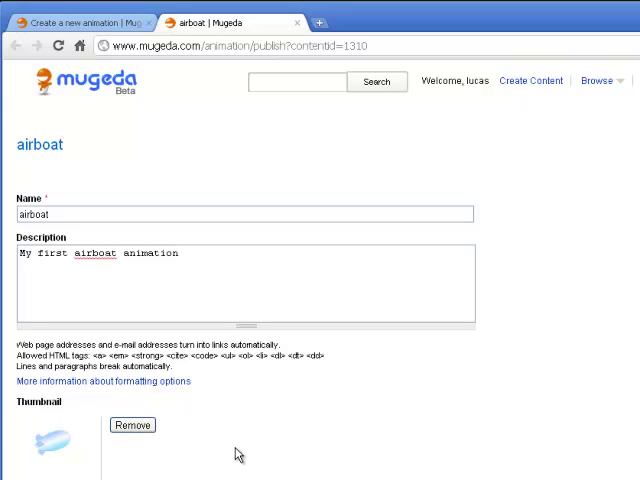
Allow sharing, set status to Published, and save the publishing details.
scroll("down", 3)
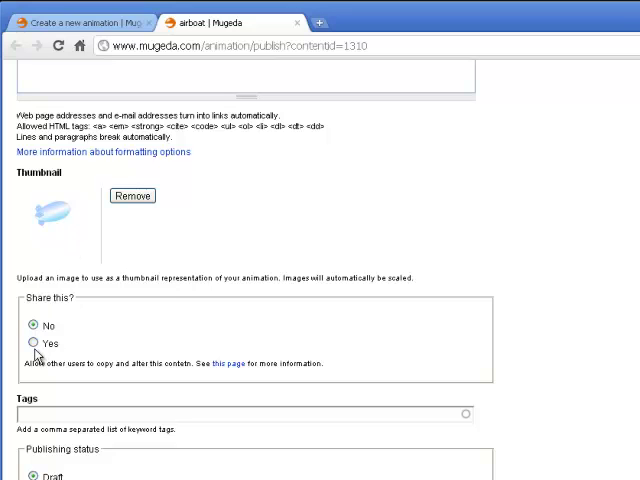
left_click(32, 344)
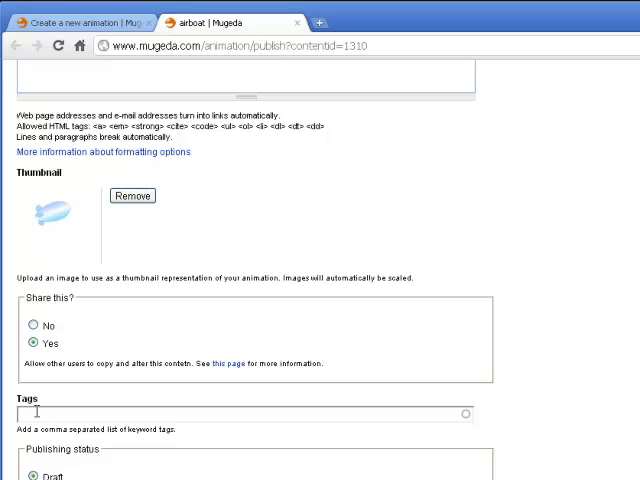
scroll("down", 3)
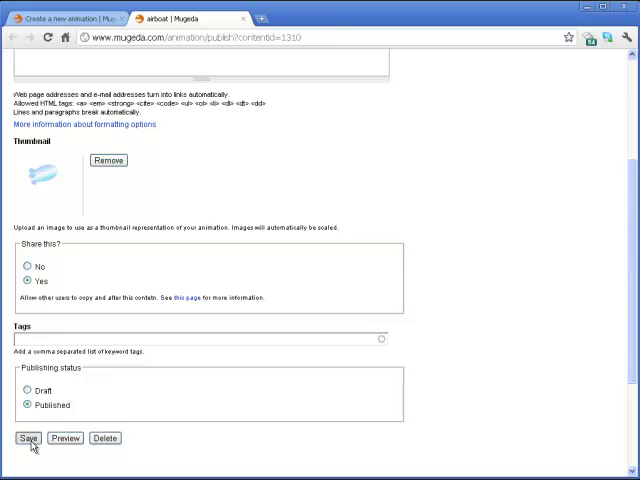
left_click(28, 438)
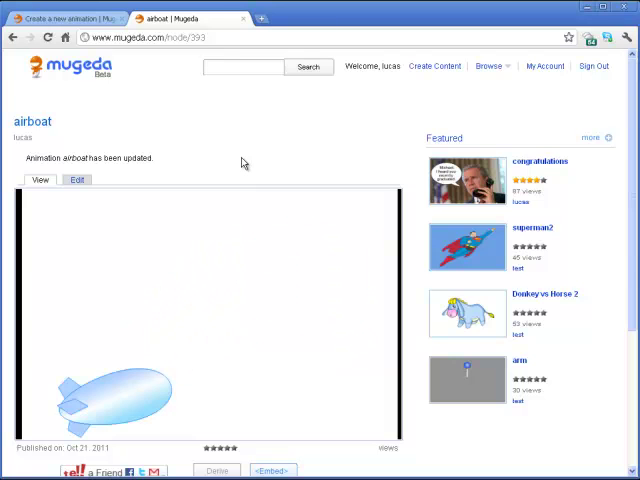
mouse_move(230, 142)
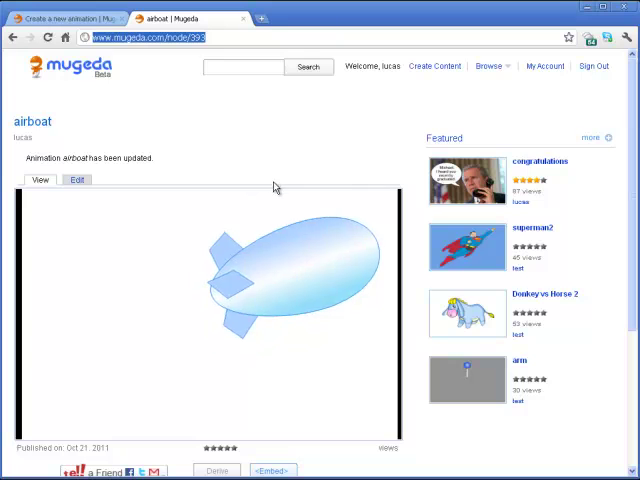
mouse_move(280, 144)
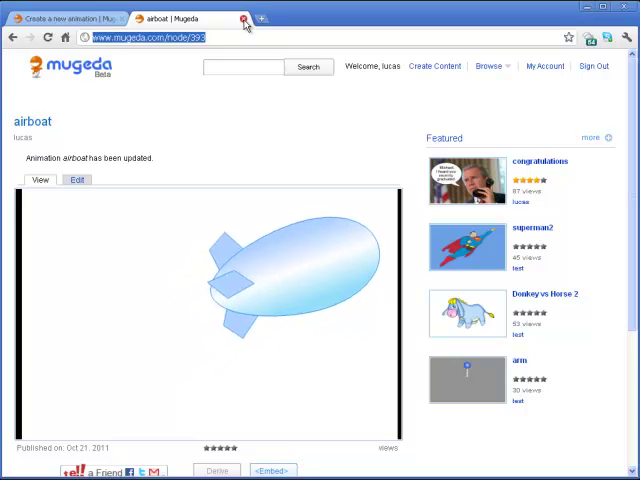
Close the published airboat page to return to the animation editor.
left_click(64, 18)
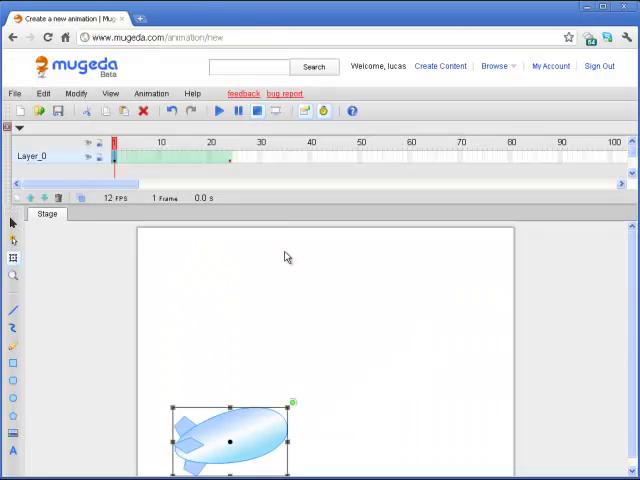